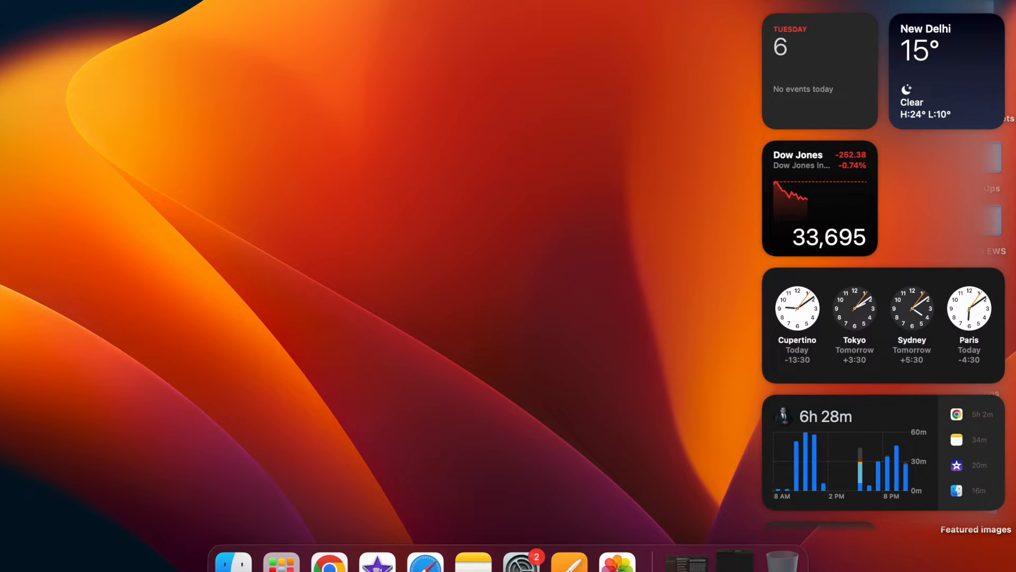
# Step: Scroll down Notification Center and enter widget editing mode
pyautogui.scroll(-3)
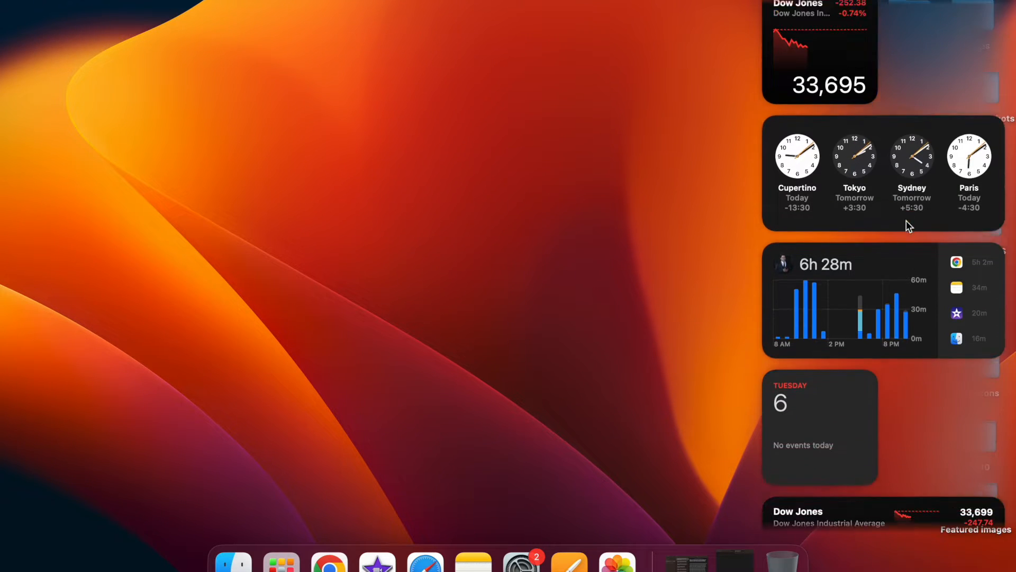
pyautogui.scroll(-3)
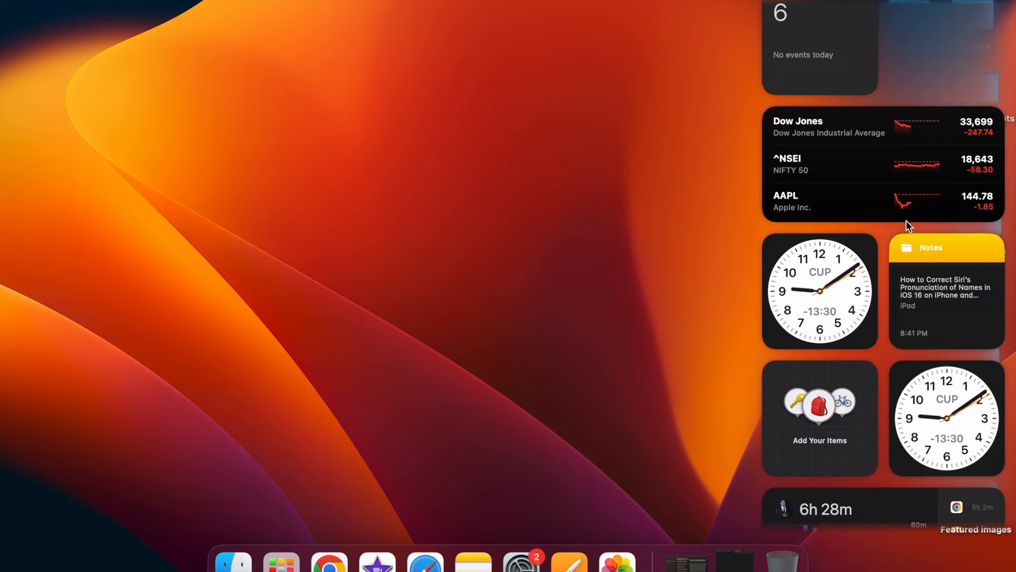
pyautogui.scroll(-3)
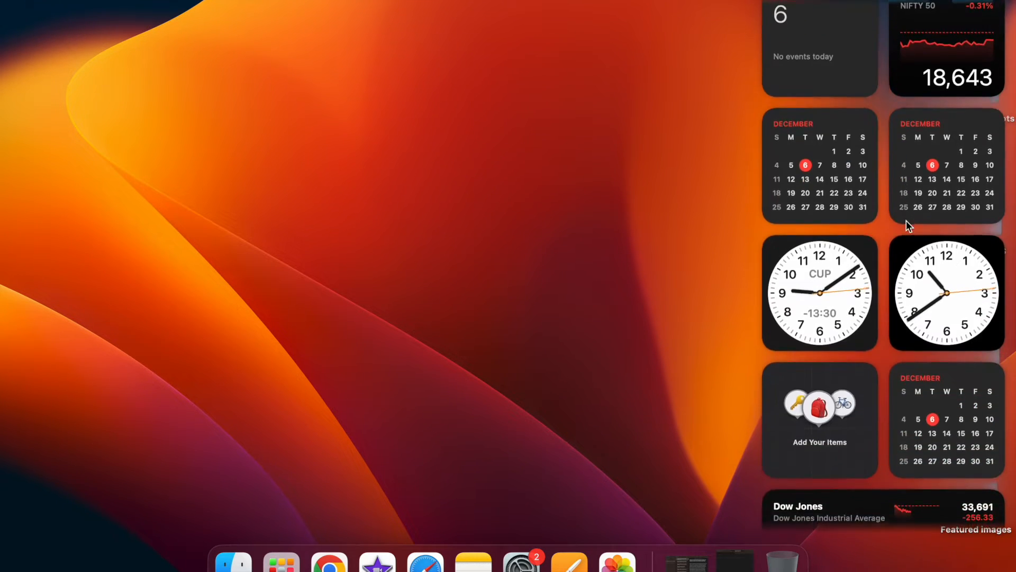
pyautogui.scroll(-3)
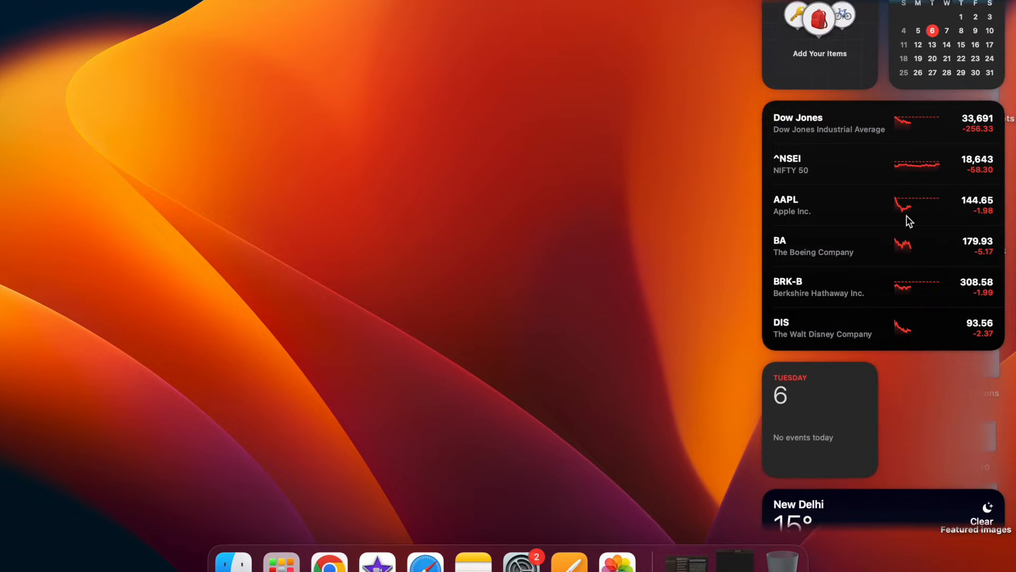
pyautogui.scroll(-3)
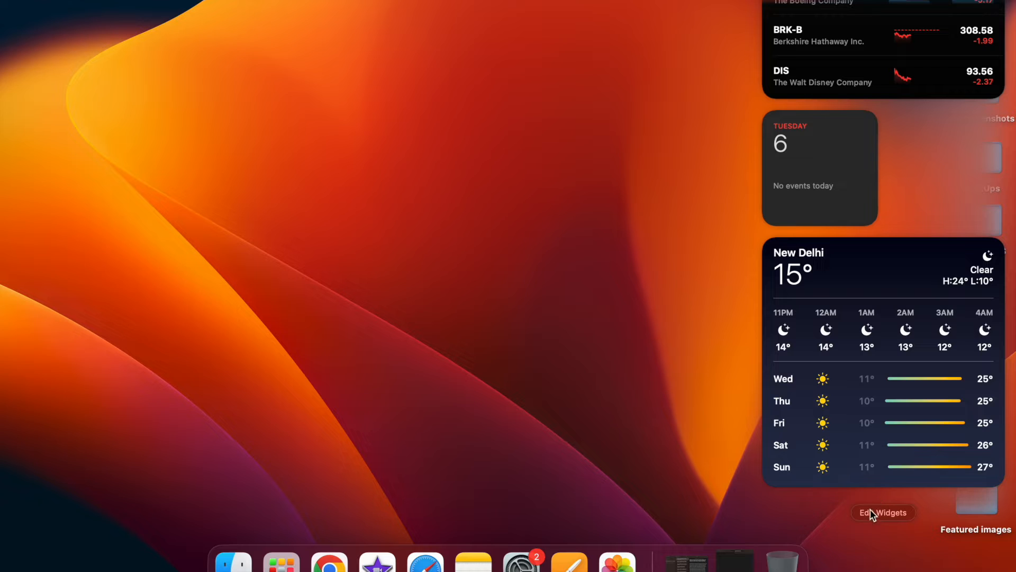
pyautogui.click(881, 512)
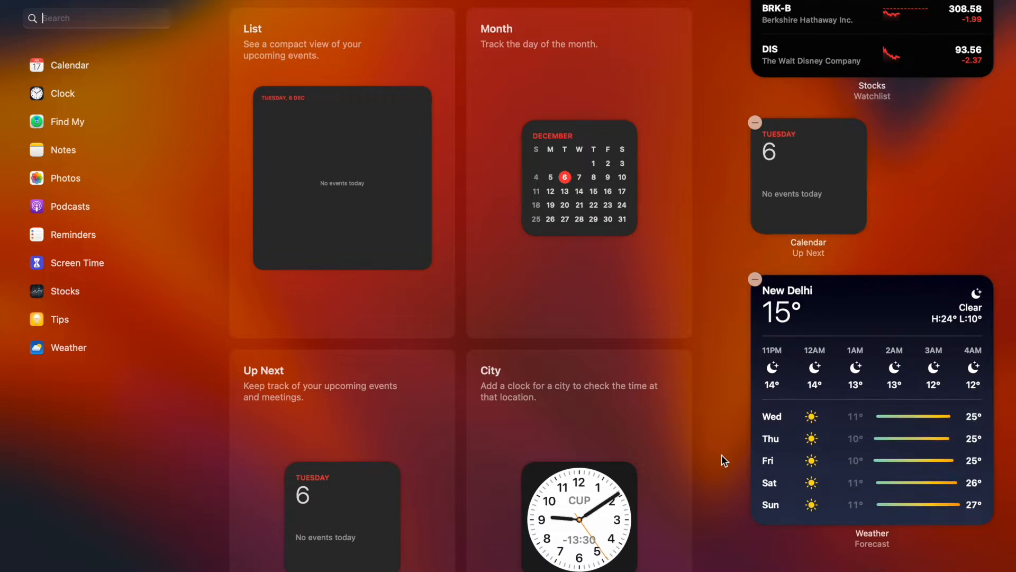
# Step: Scroll through the widget gallery
pyautogui.scroll(-3)
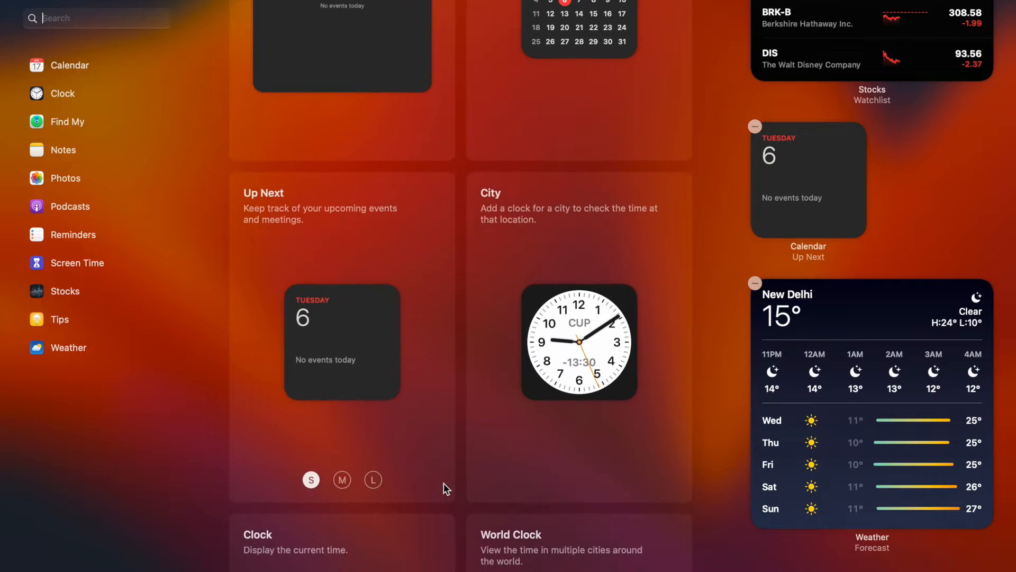
pyautogui.scroll(-3)
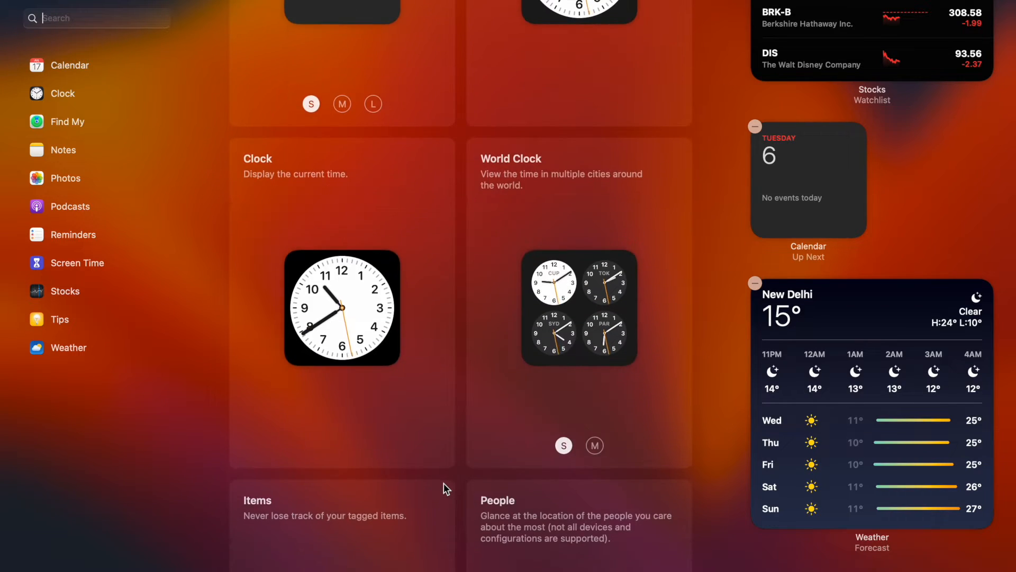
pyautogui.scroll(-3)
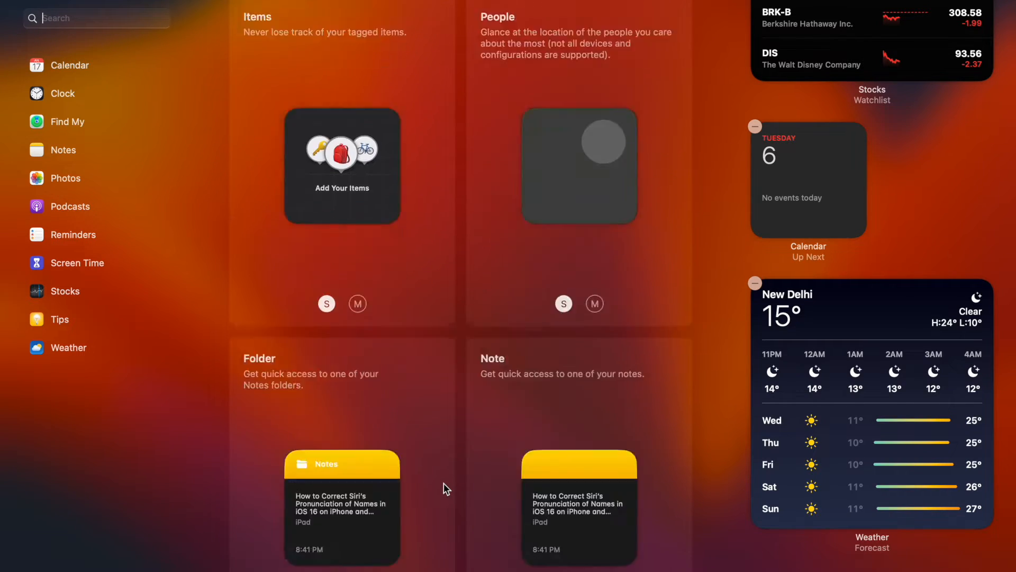
pyautogui.scroll(-3)
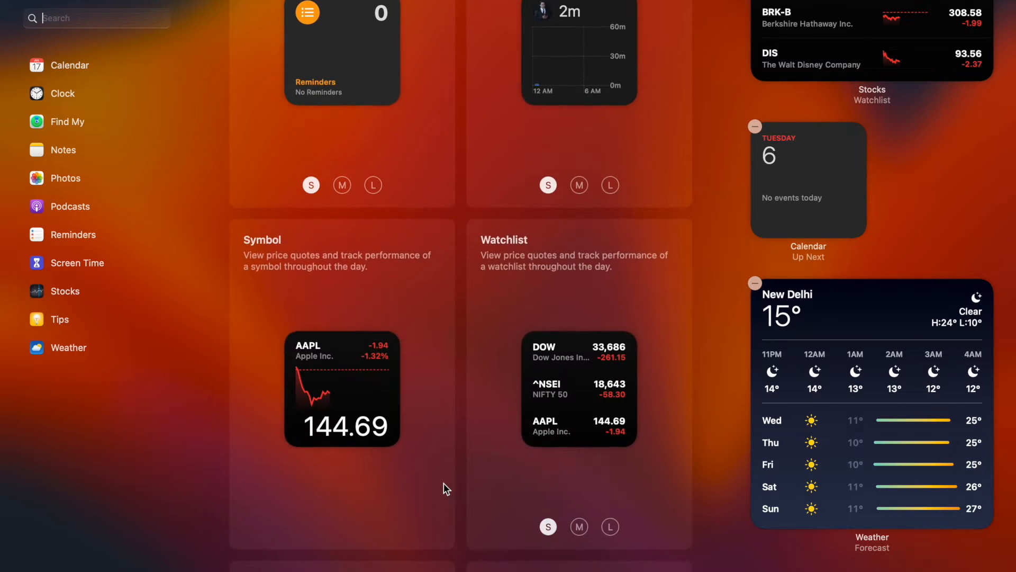
pyautogui.scroll(-3)
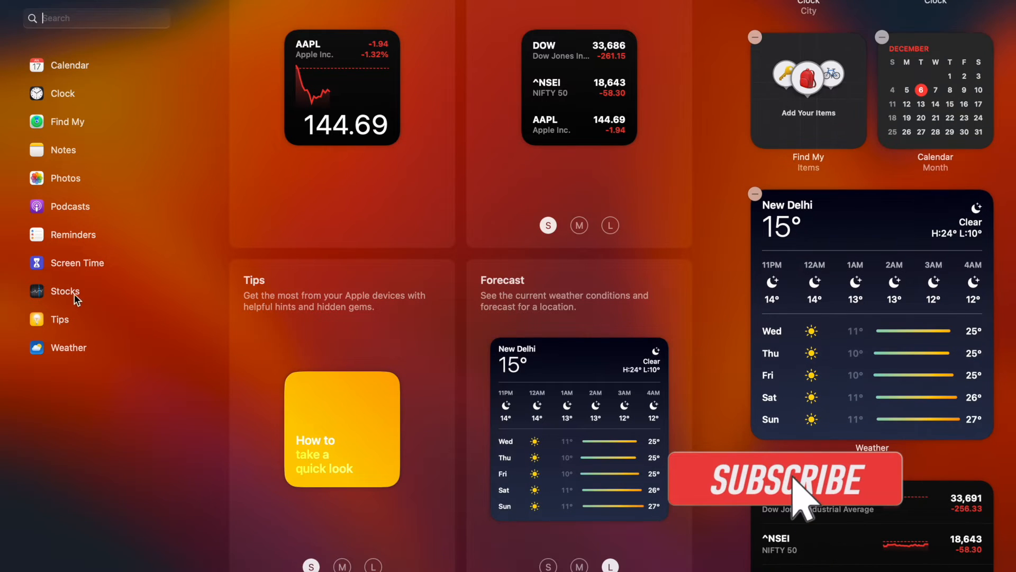
# Step: Show the Stocks widgets and preview Watchlist at large, medium and small sizes
pyautogui.click(64, 291)
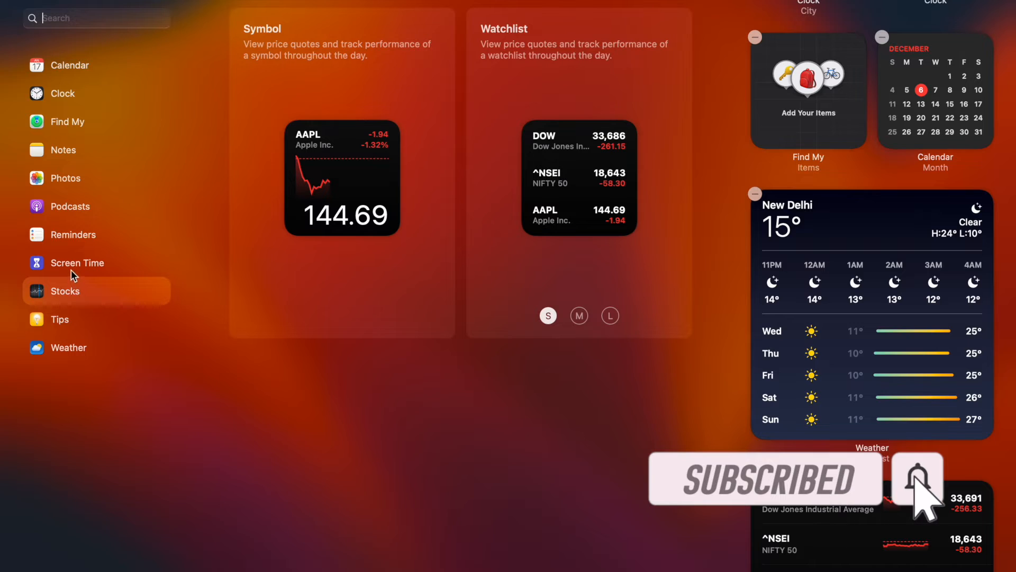
pyautogui.click(609, 315)
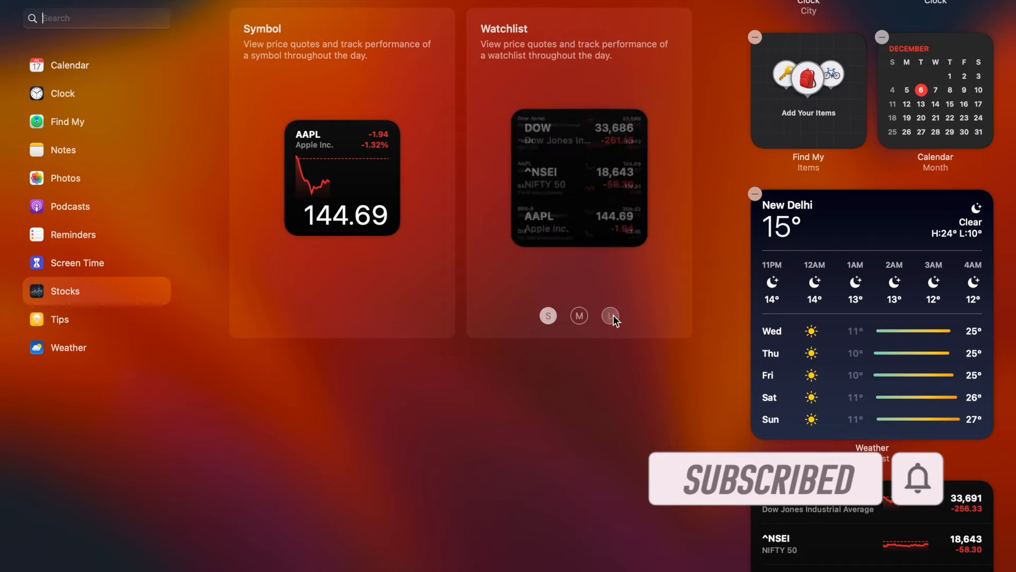
pyautogui.click(578, 316)
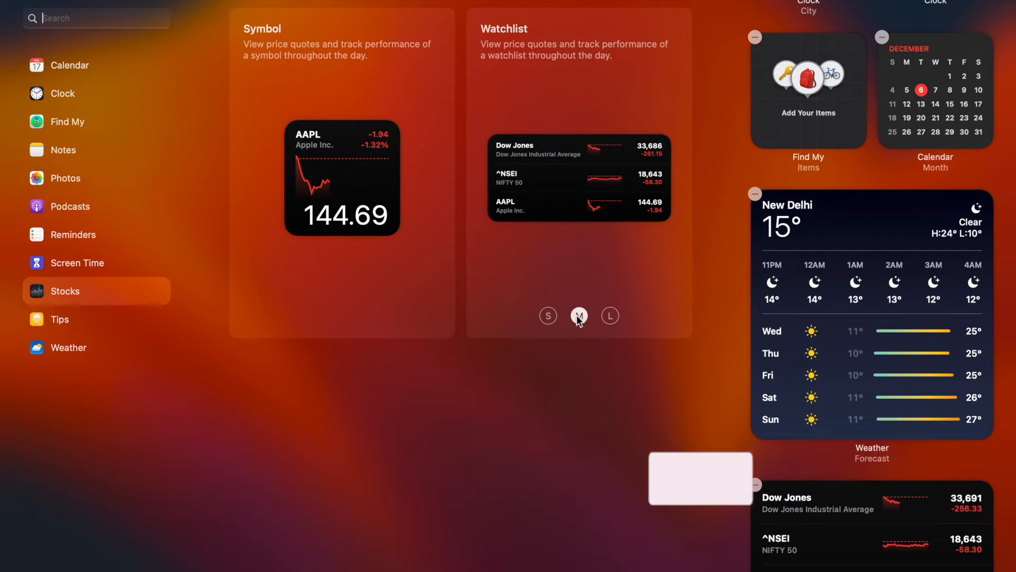
pyautogui.click(548, 316)
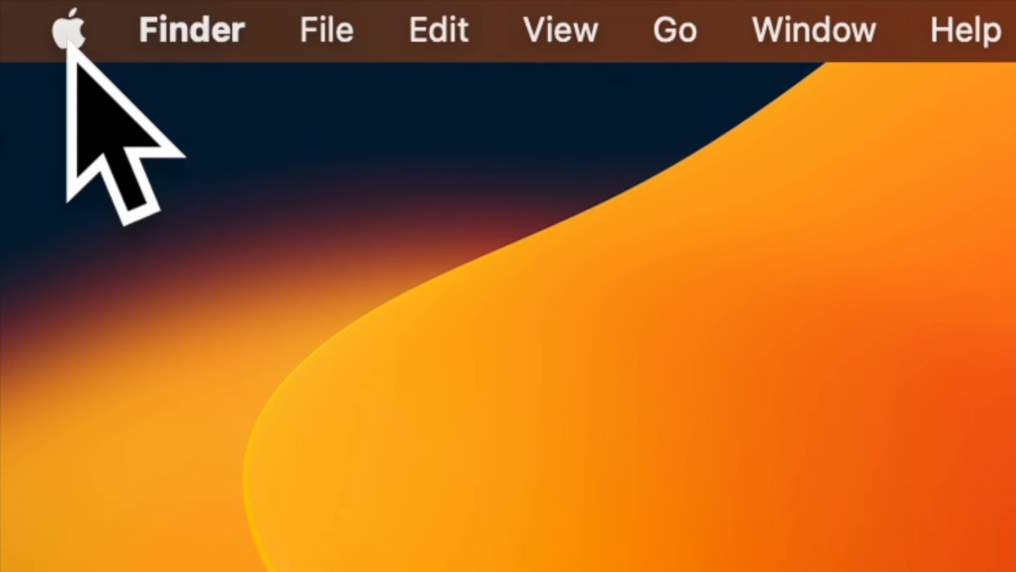
# Step: Launch System Settings from the Apple menu
pyautogui.click(69, 29)
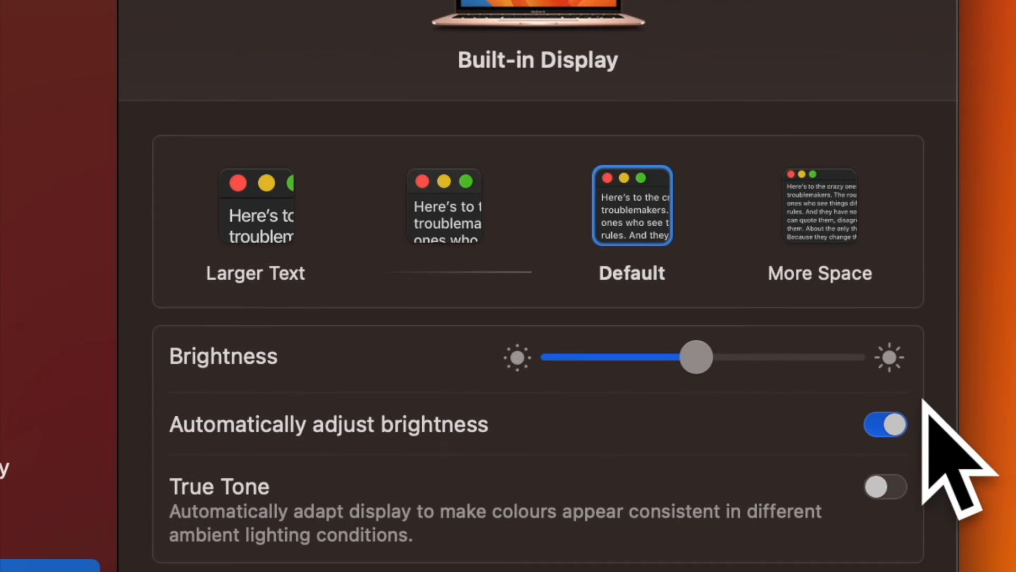
pyautogui.moveTo(901, 454)
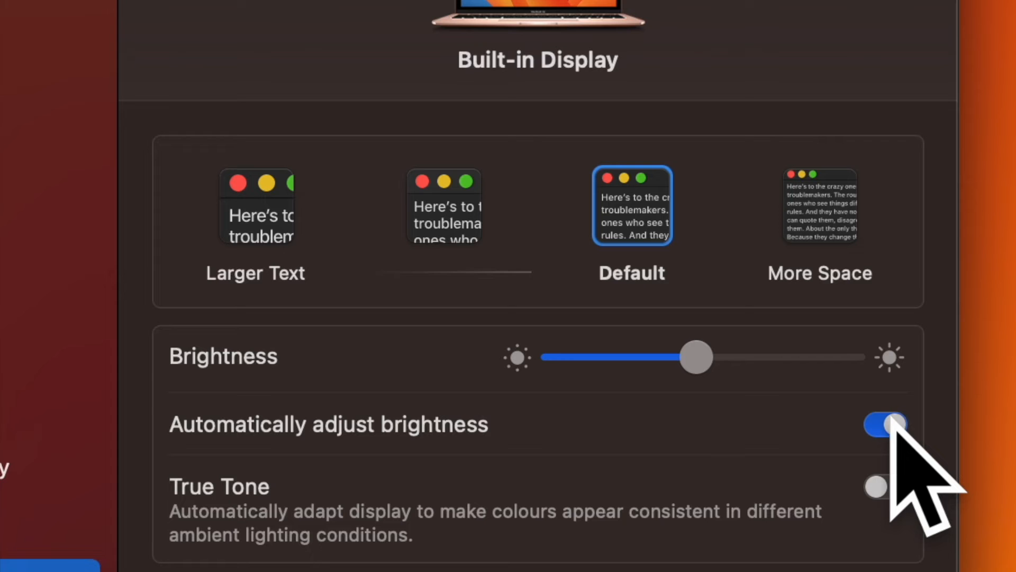
# Step: Switch off 'Automatically adjust brightness' for the built-in display
pyautogui.click(884, 424)
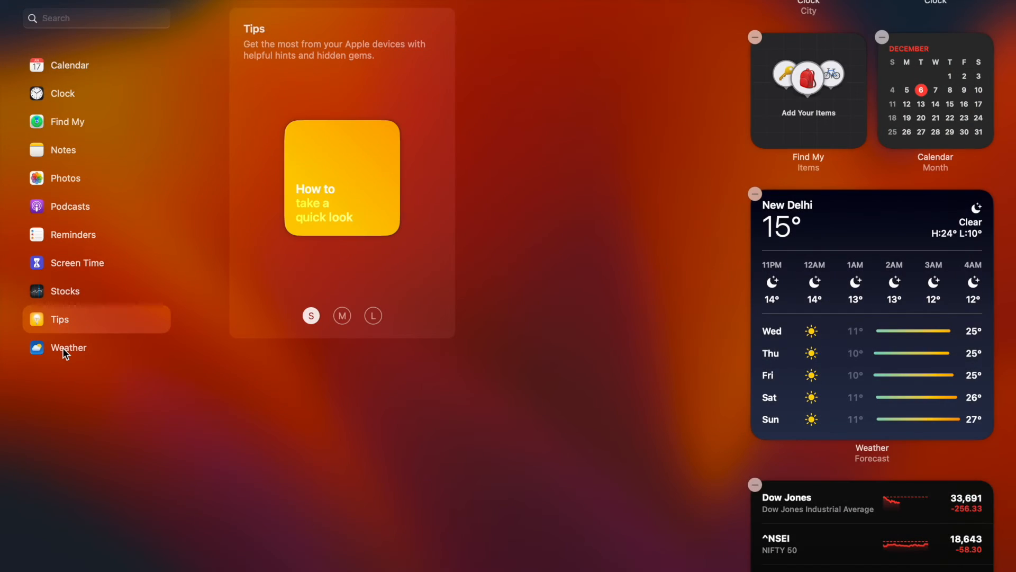
# Step: Browse the Weather, Stocks, Reminders, Photos, Notes, Clock and Calendar widget categories
pyautogui.click(68, 347)
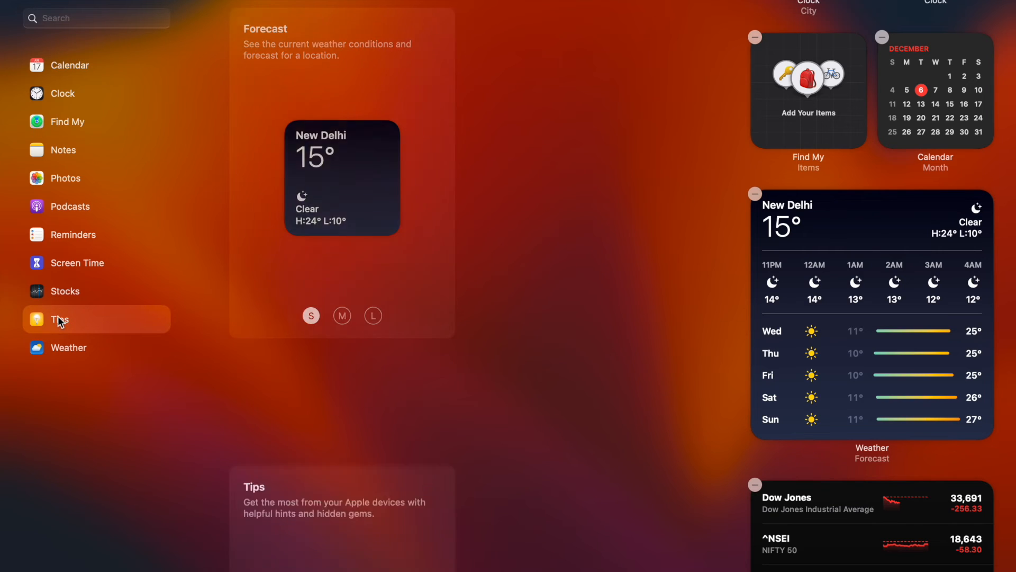
pyautogui.click(64, 291)
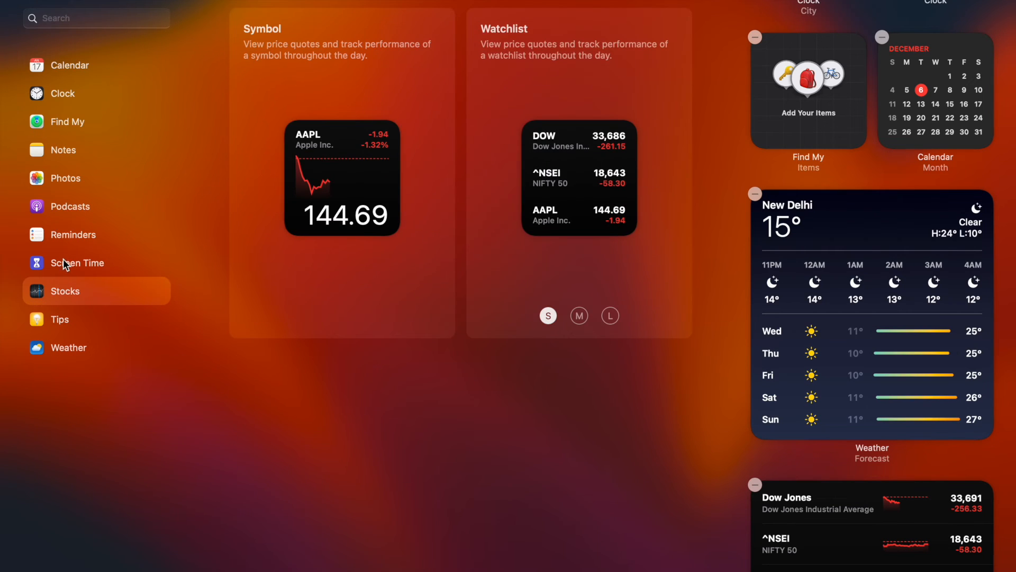
pyautogui.click(72, 235)
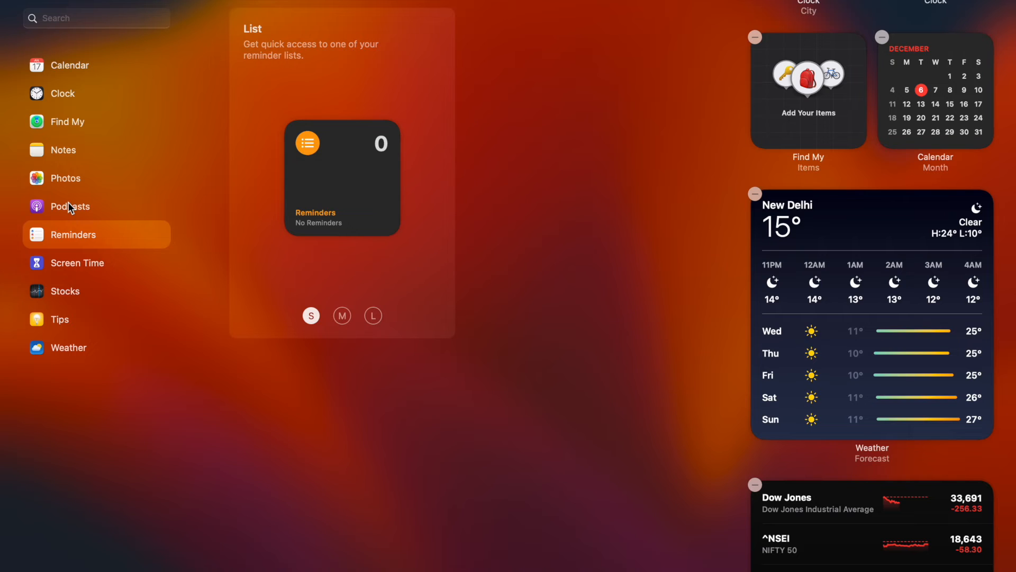
pyautogui.click(64, 178)
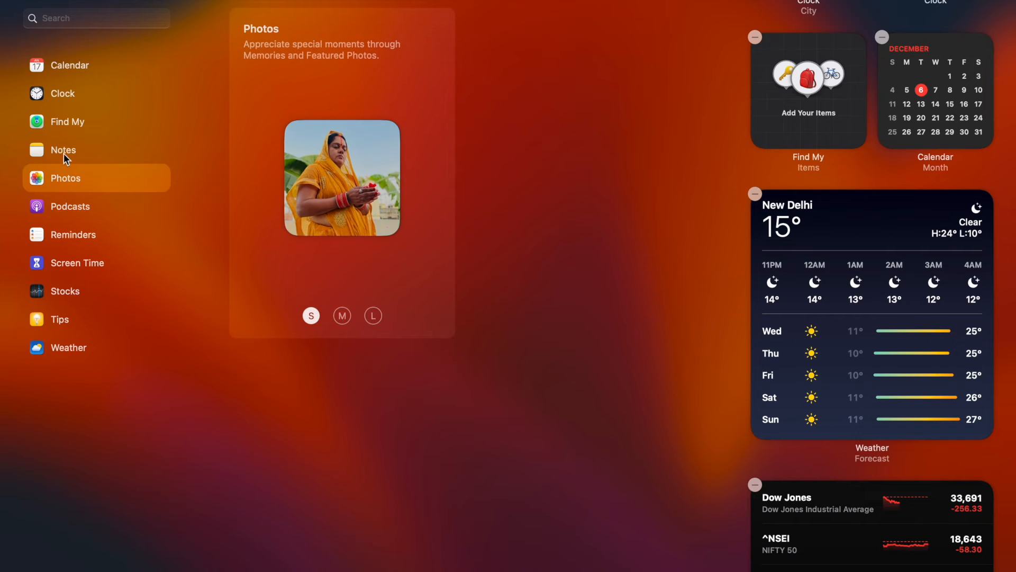
pyautogui.click(63, 150)
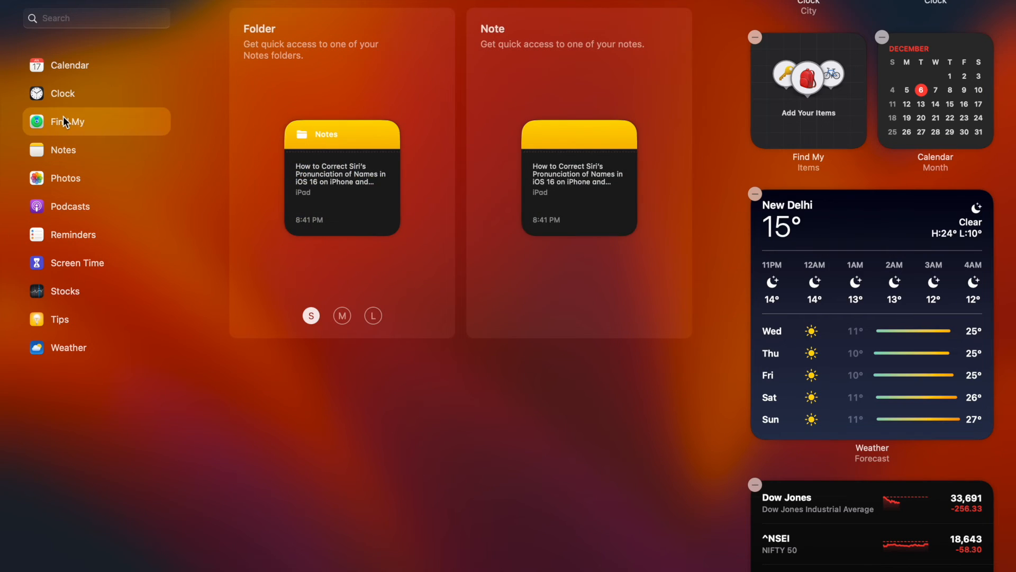
pyautogui.click(62, 92)
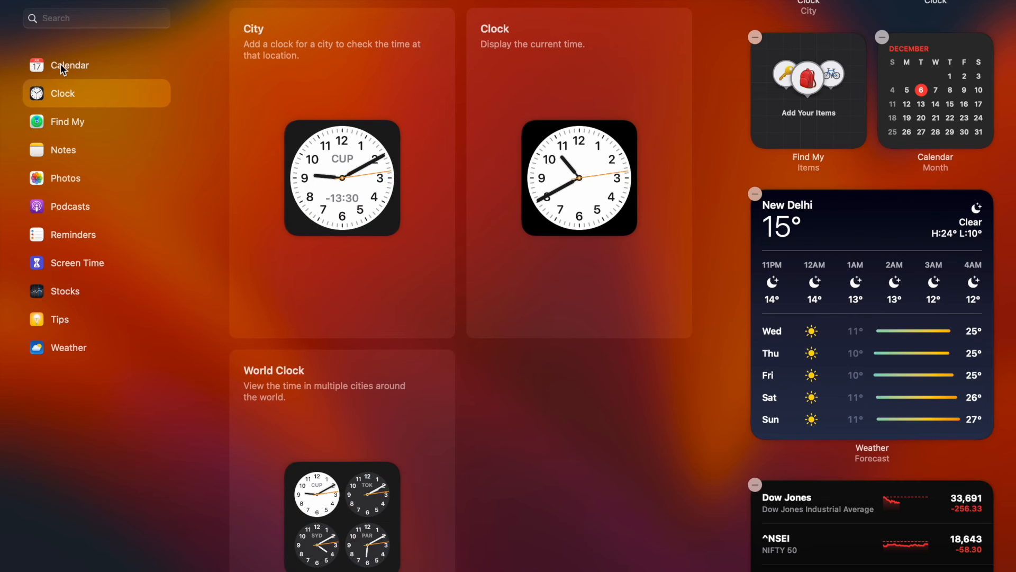
pyautogui.click(69, 64)
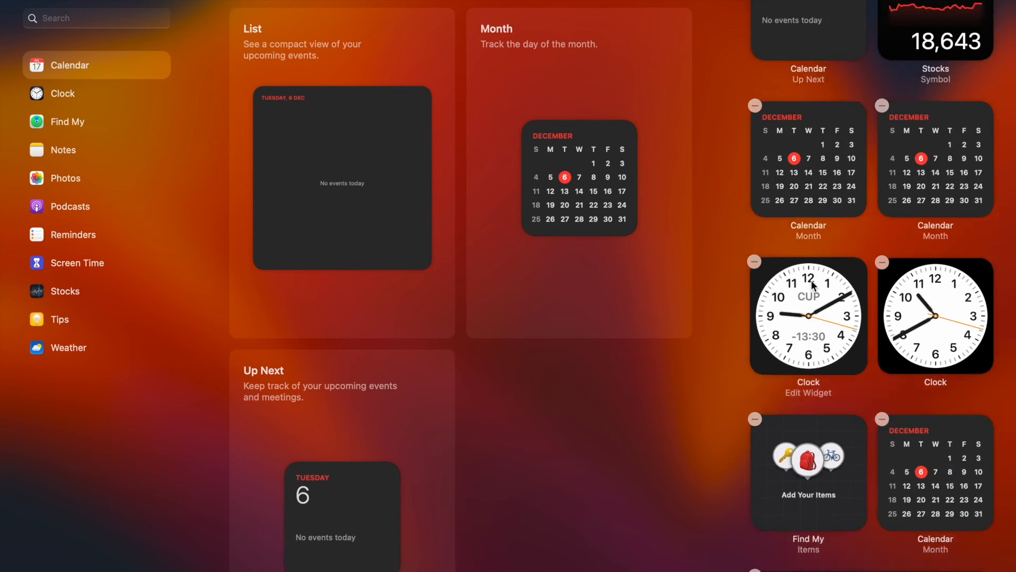
# Step: Scroll the Calendar widgets and close the widget gallery with Done
pyautogui.scroll(-3)
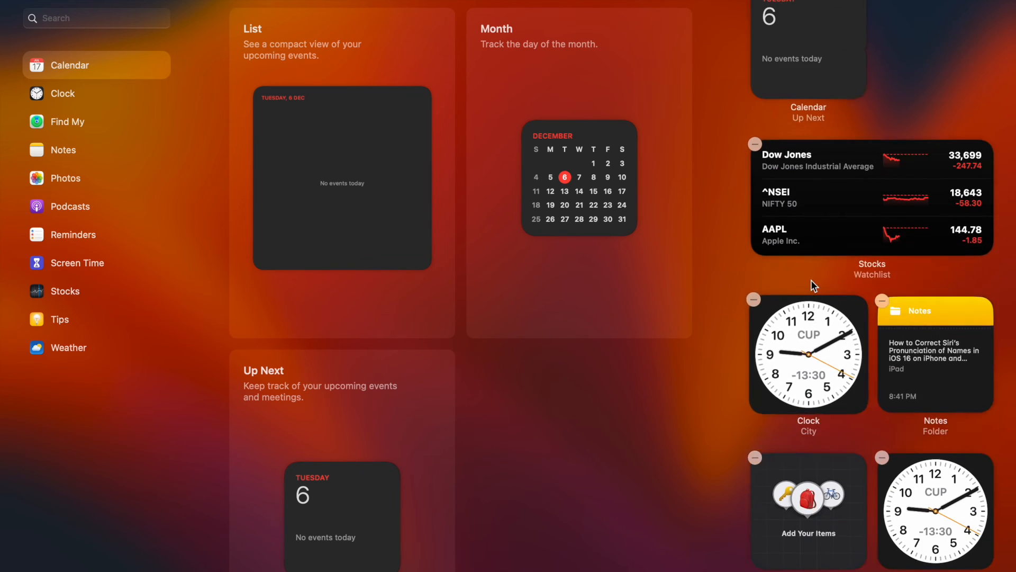
pyautogui.scroll(-3)
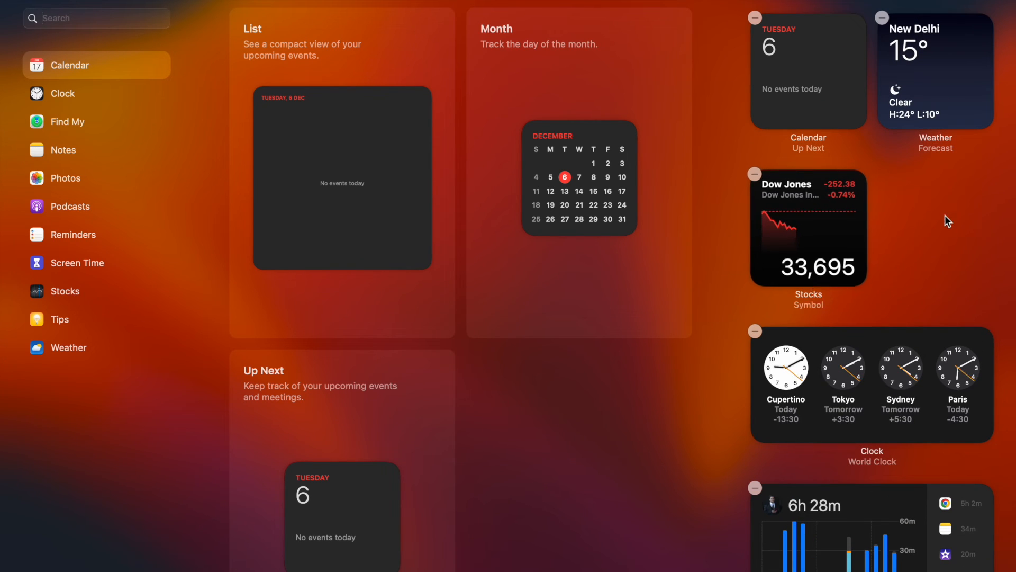
pyautogui.click(652, 67)
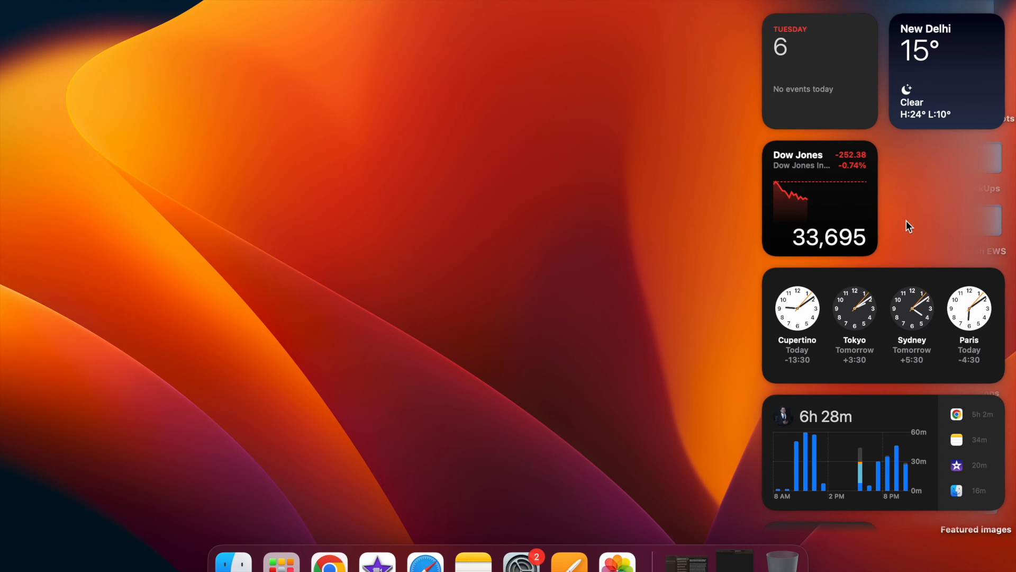
pyautogui.scroll(-3)
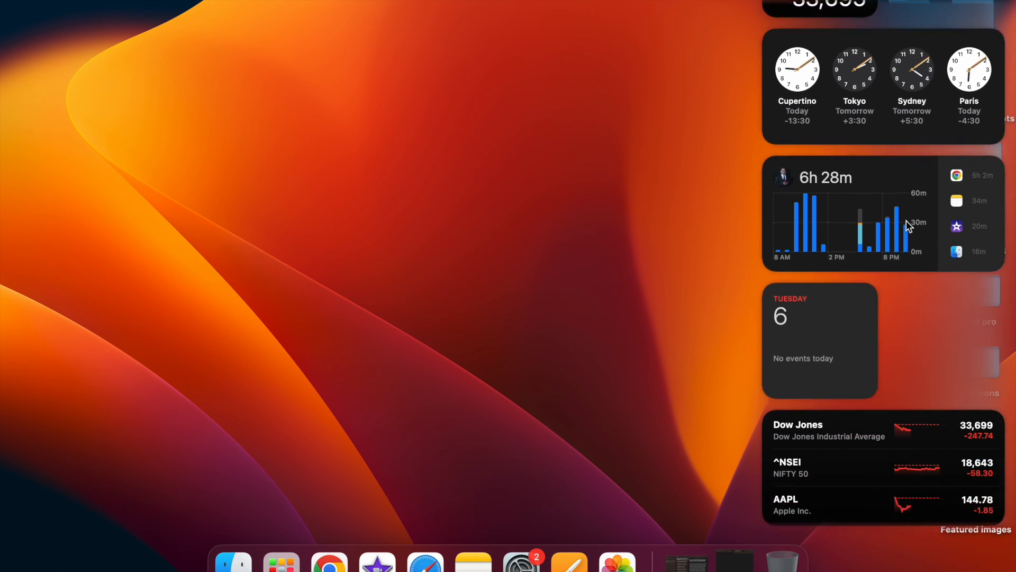